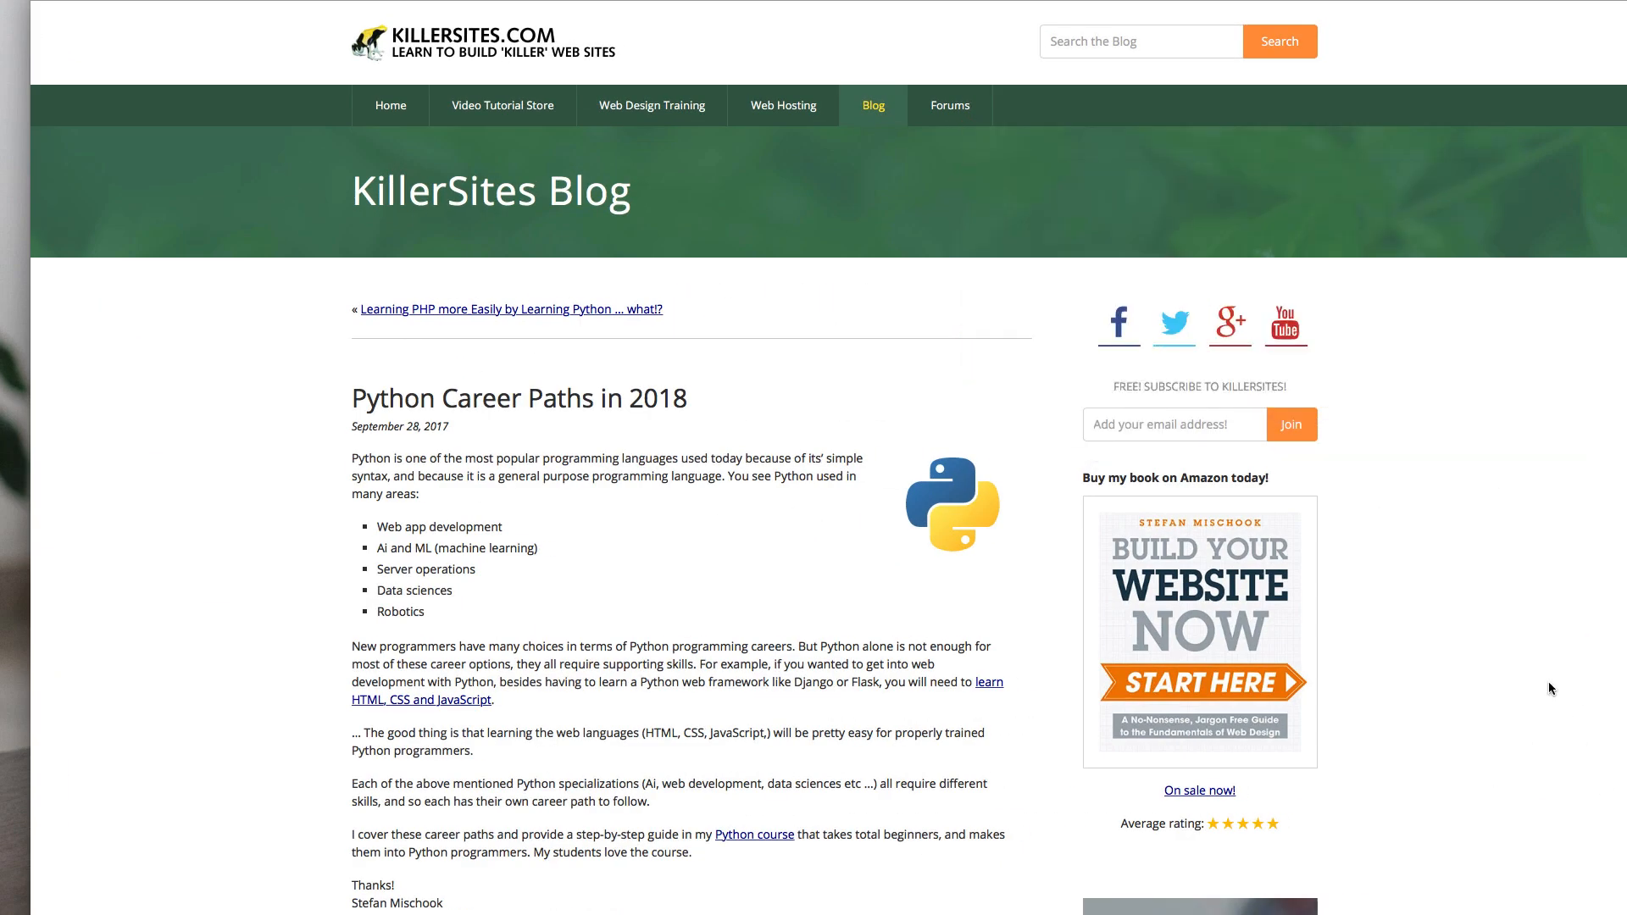
pyautogui.scroll(-3)
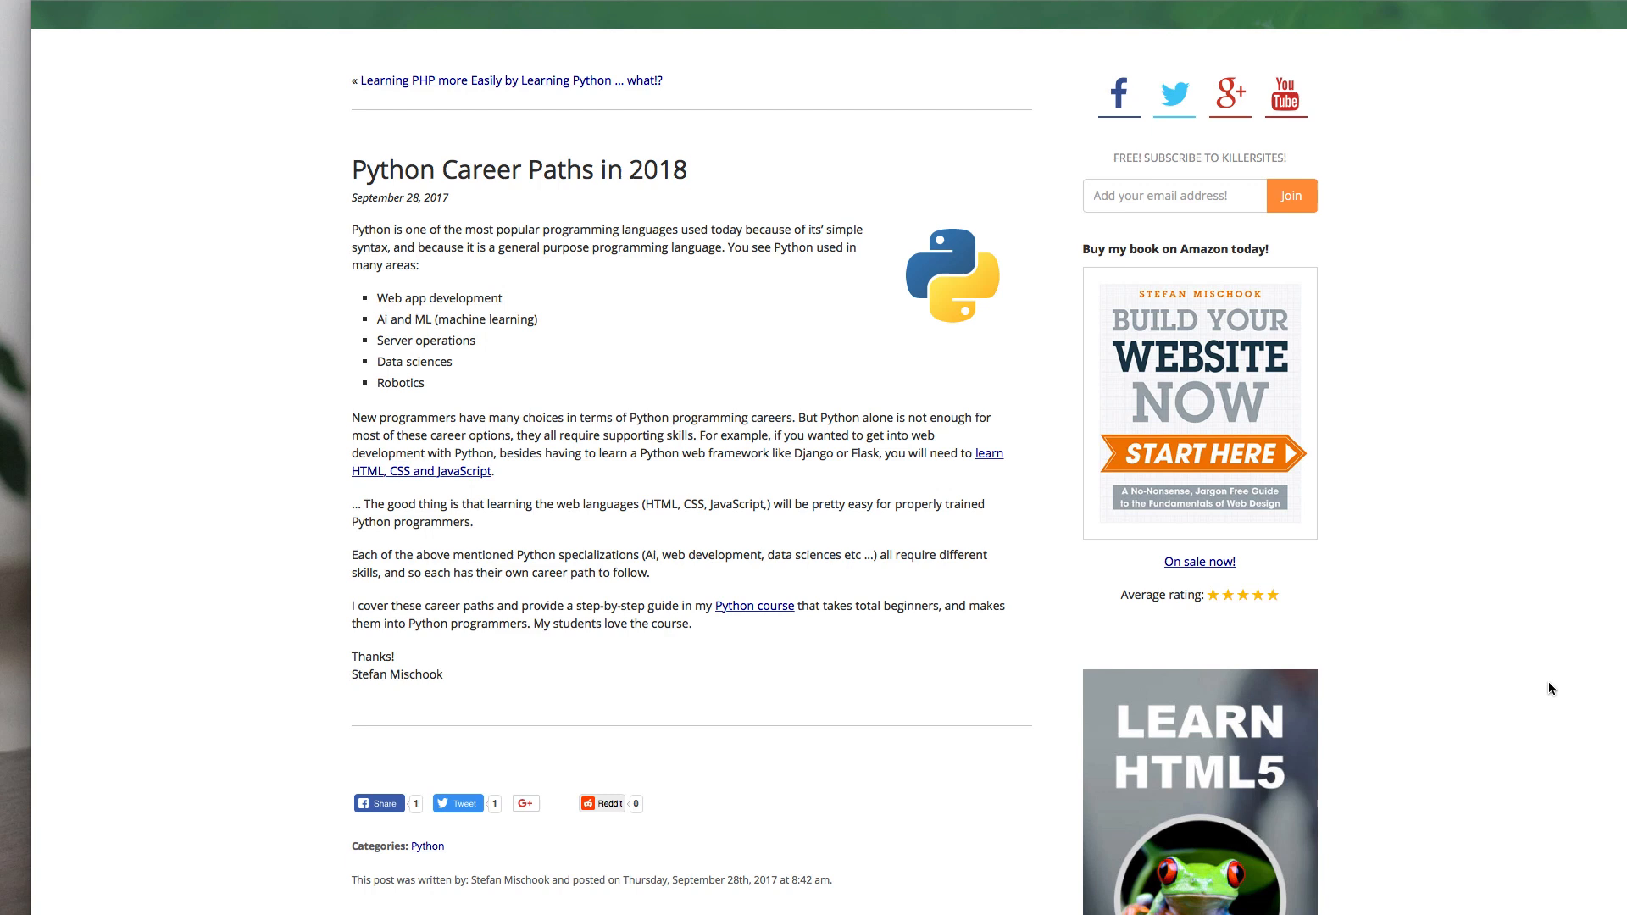